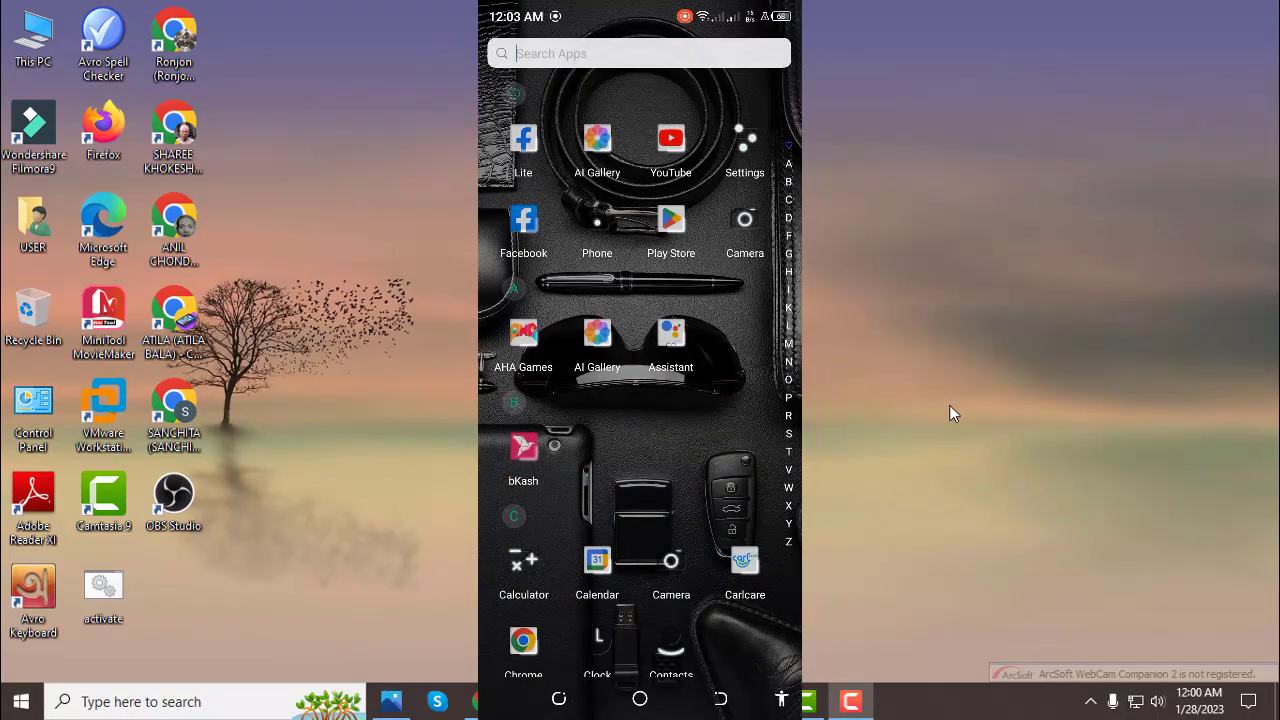
Search the app drawer for 'sett' and launch the Settings app.
text(s)
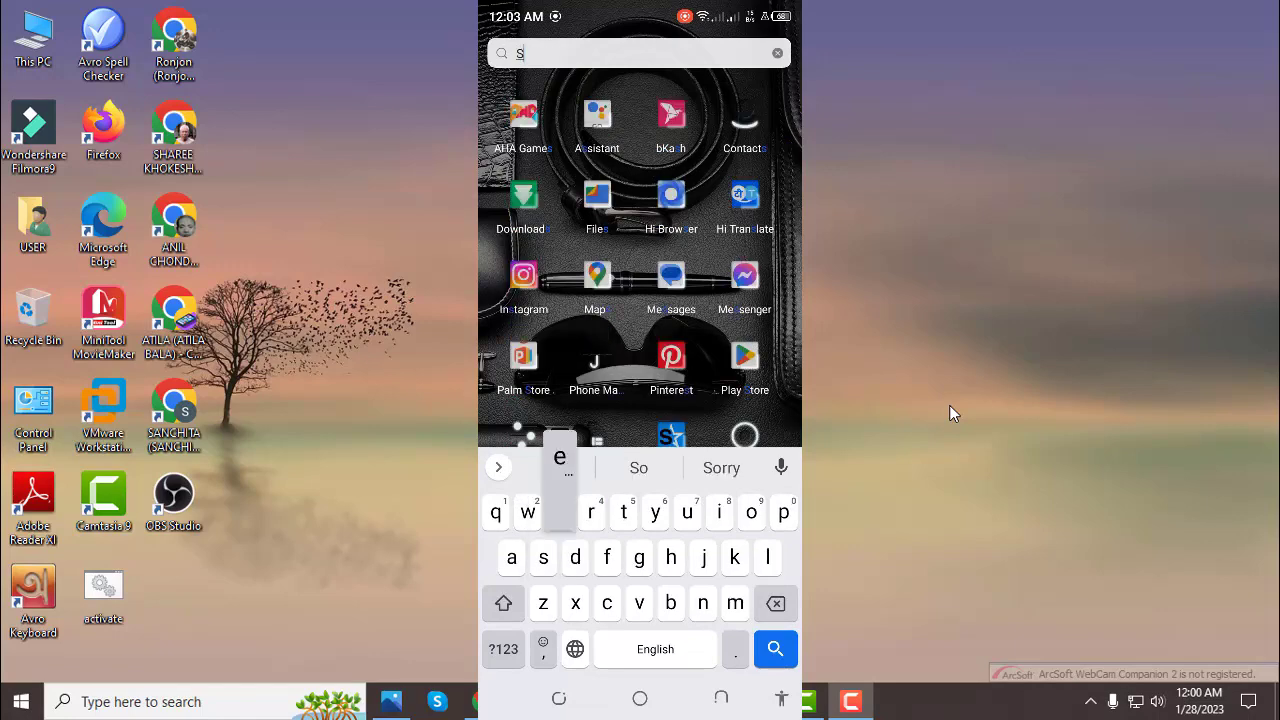
text(ett)
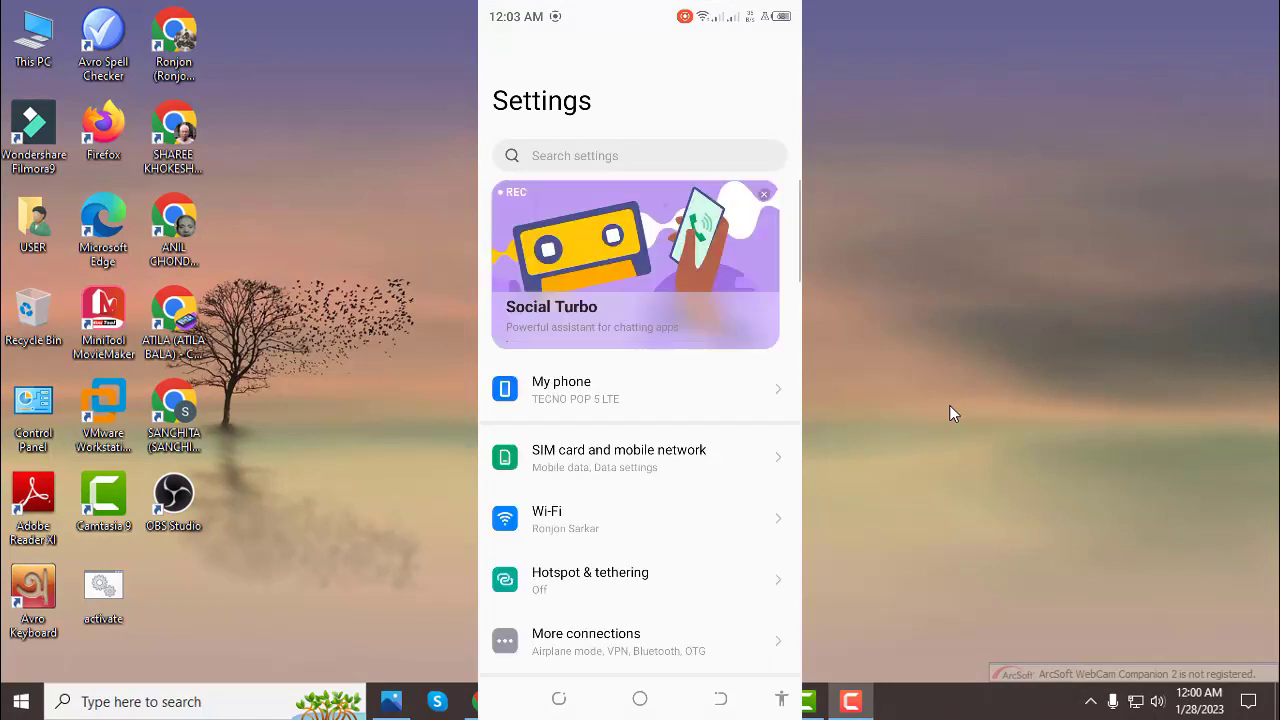
Scroll the Settings list and enter the Wi‑Fi page of the connected network.
scroll(down, 3)
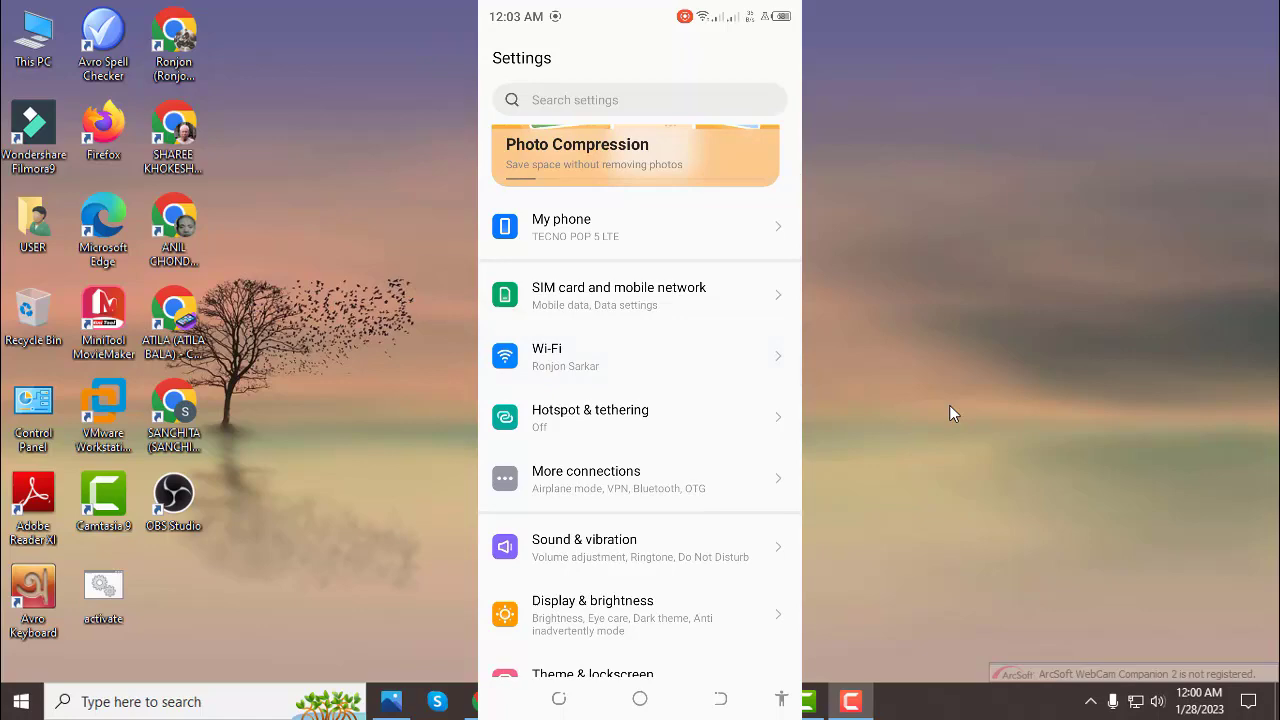
click(640, 356)
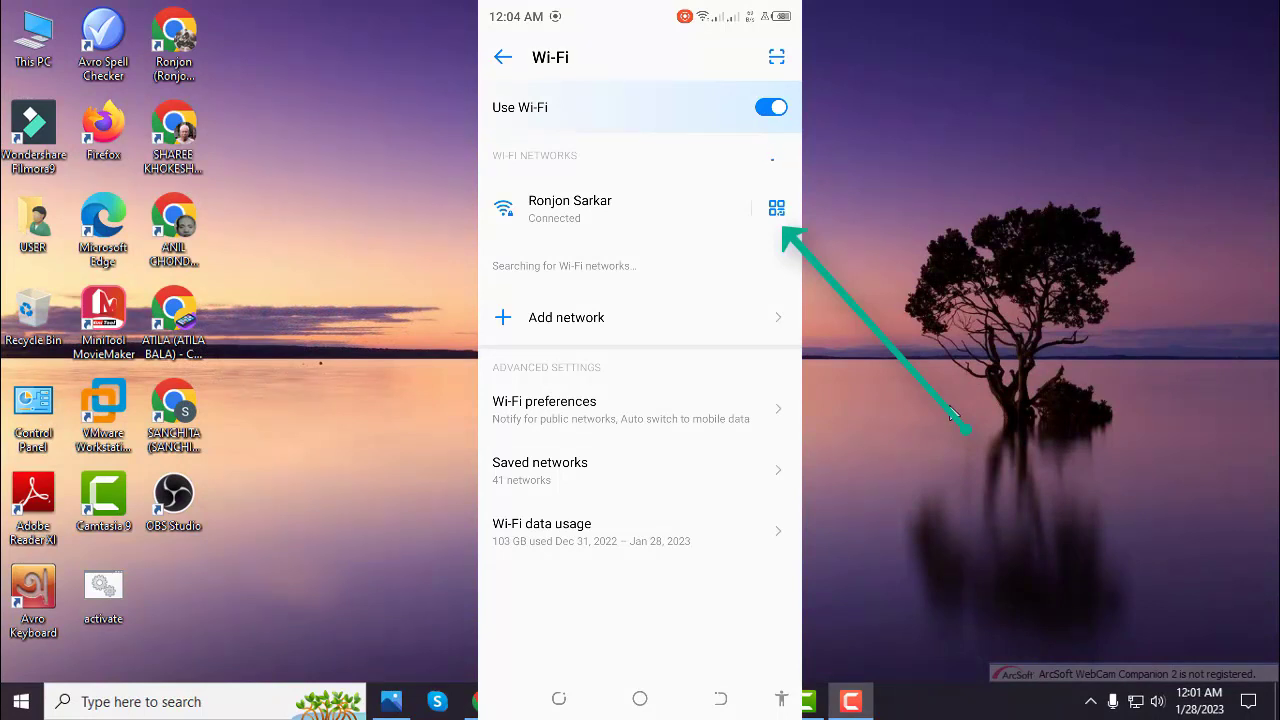
Show the connected network's sharing QR code and save its screenshot.
click(504, 56)
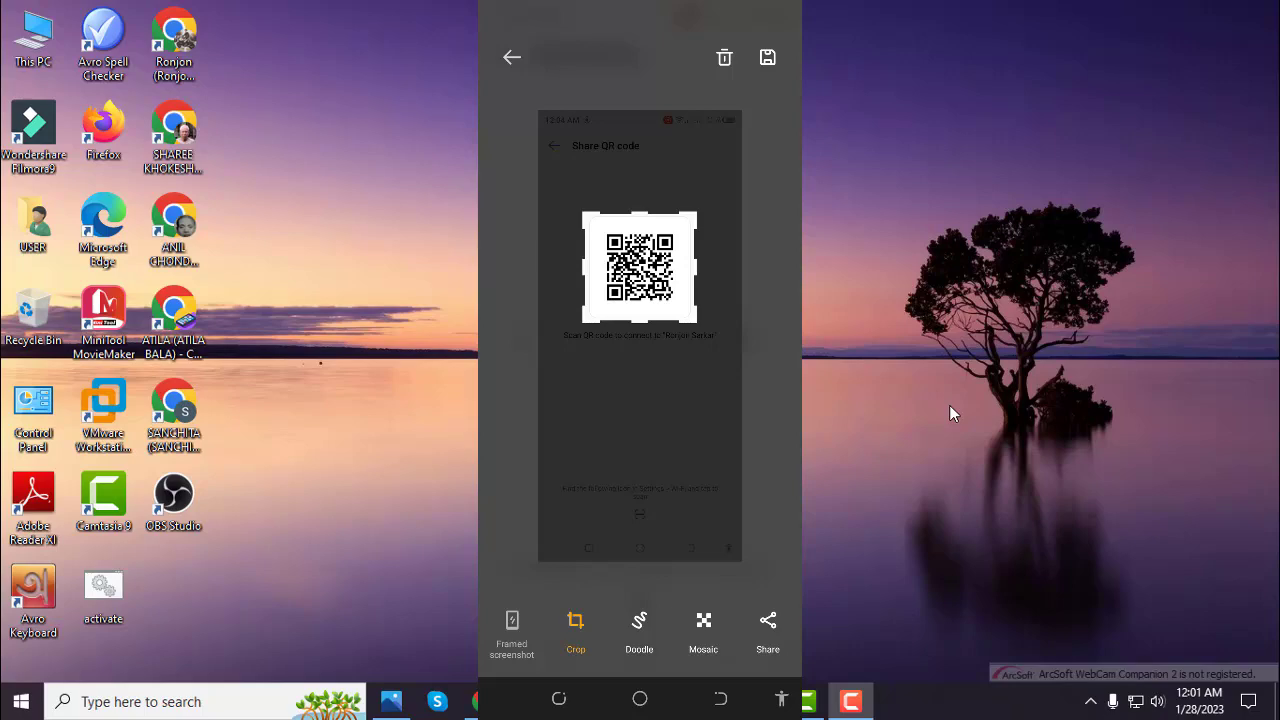
click(768, 56)
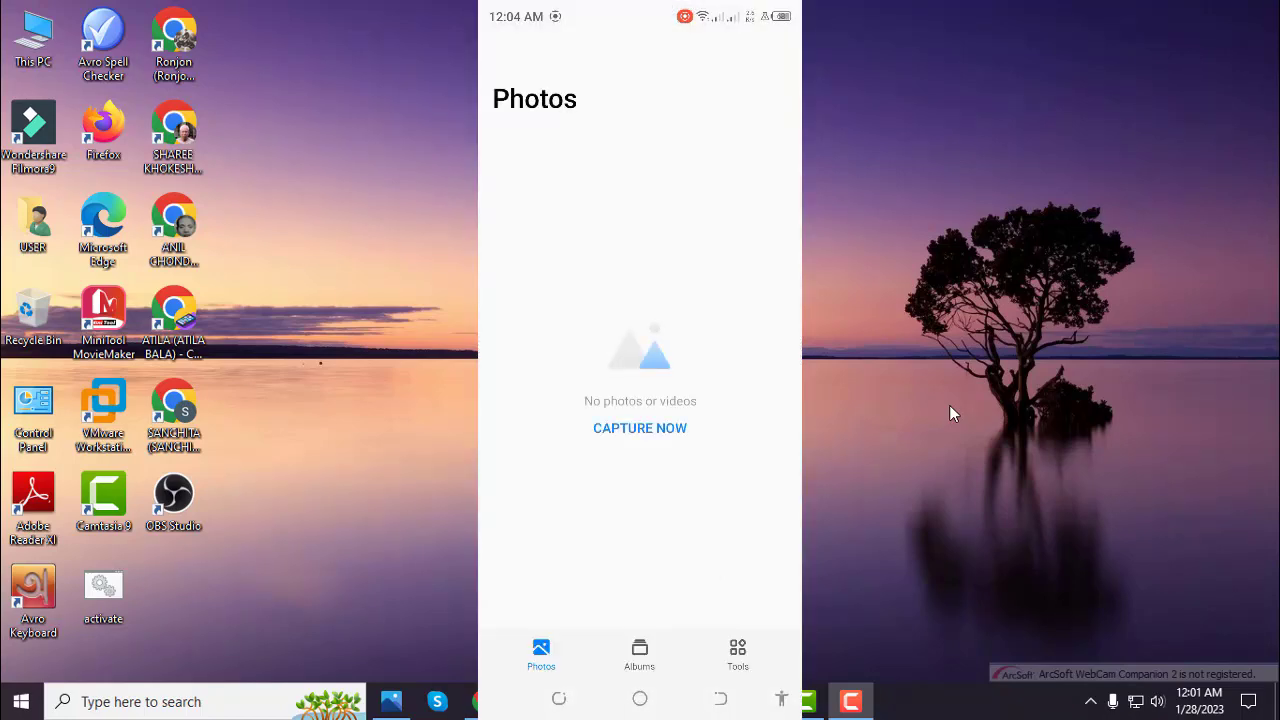
View the QR screenshot in the Screenshot album, then return to the home screen.
click(640, 656)
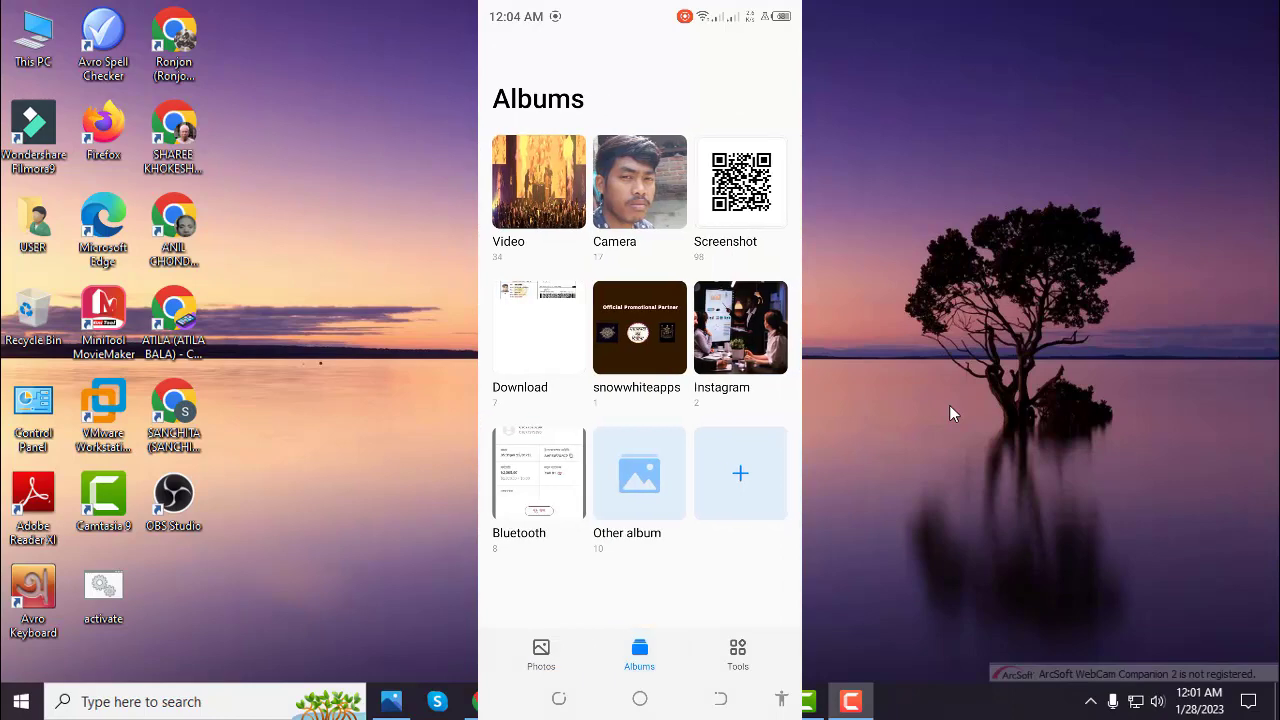
click(740, 182)
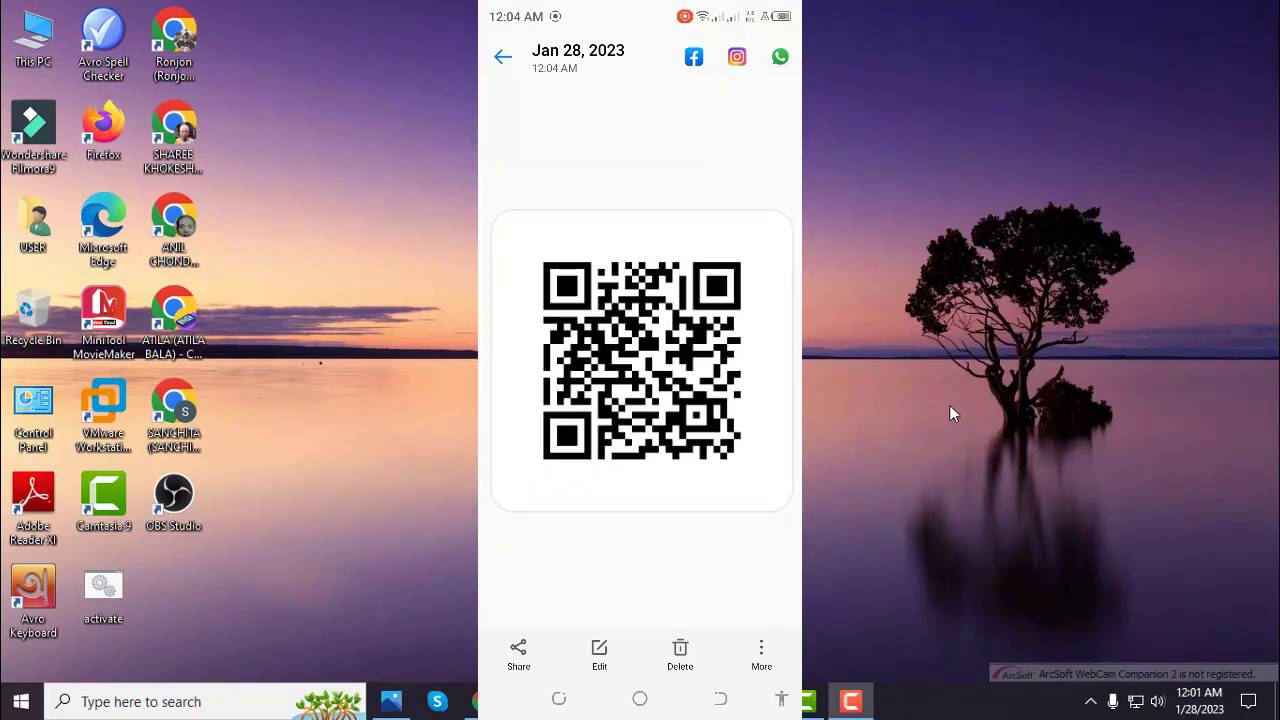
click(504, 56)
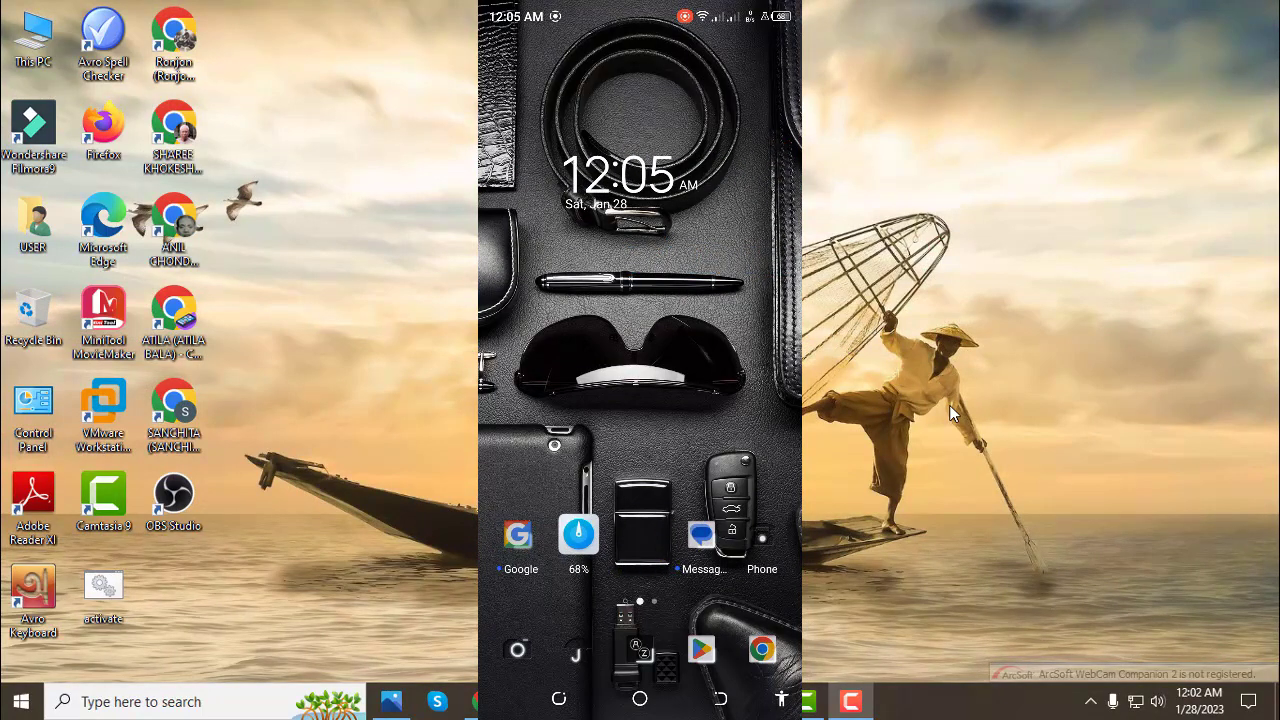
Search Google Play Store for 'Qr code Scanner' and list the results.
click(700, 648)
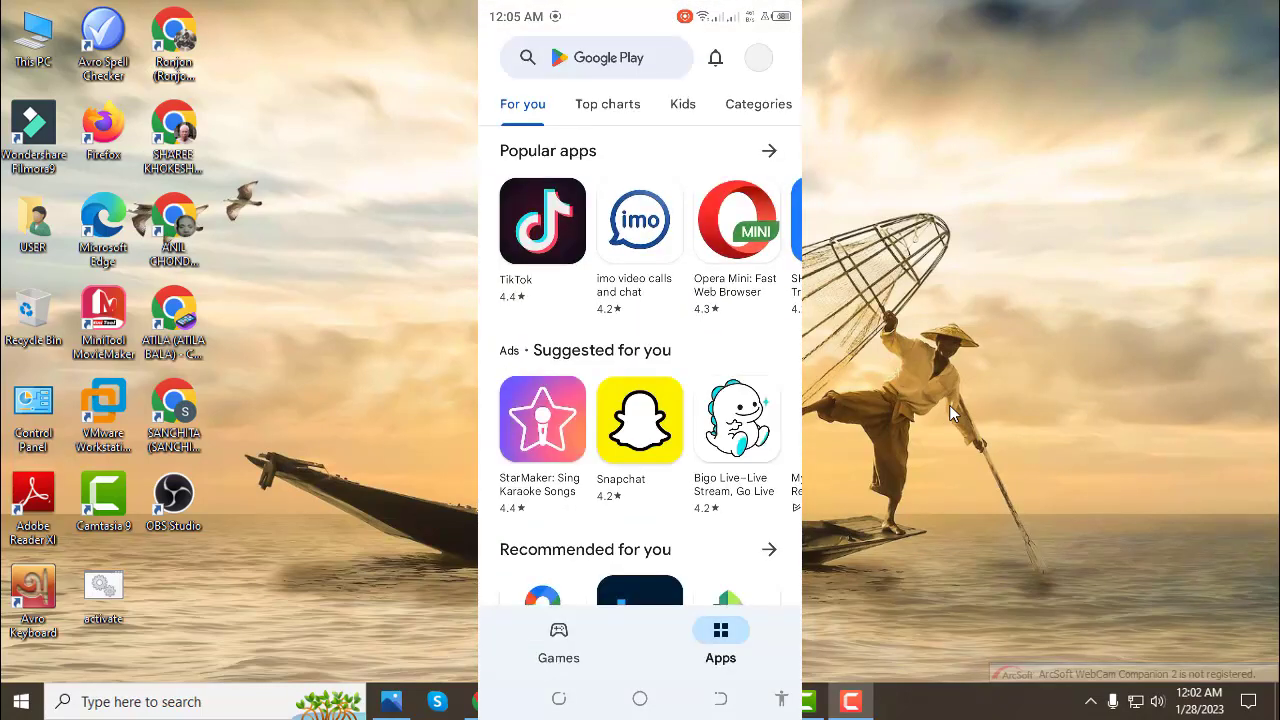
click(596, 56)
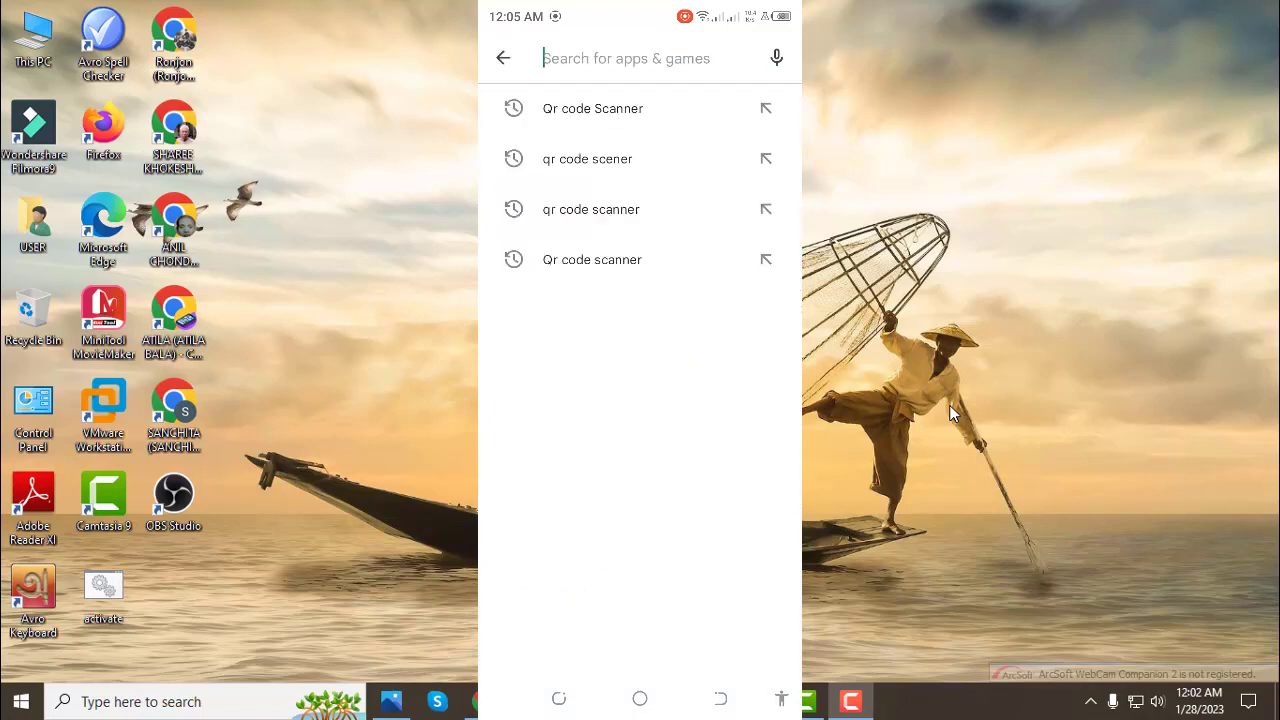
click(626, 58)
text(Qr code)
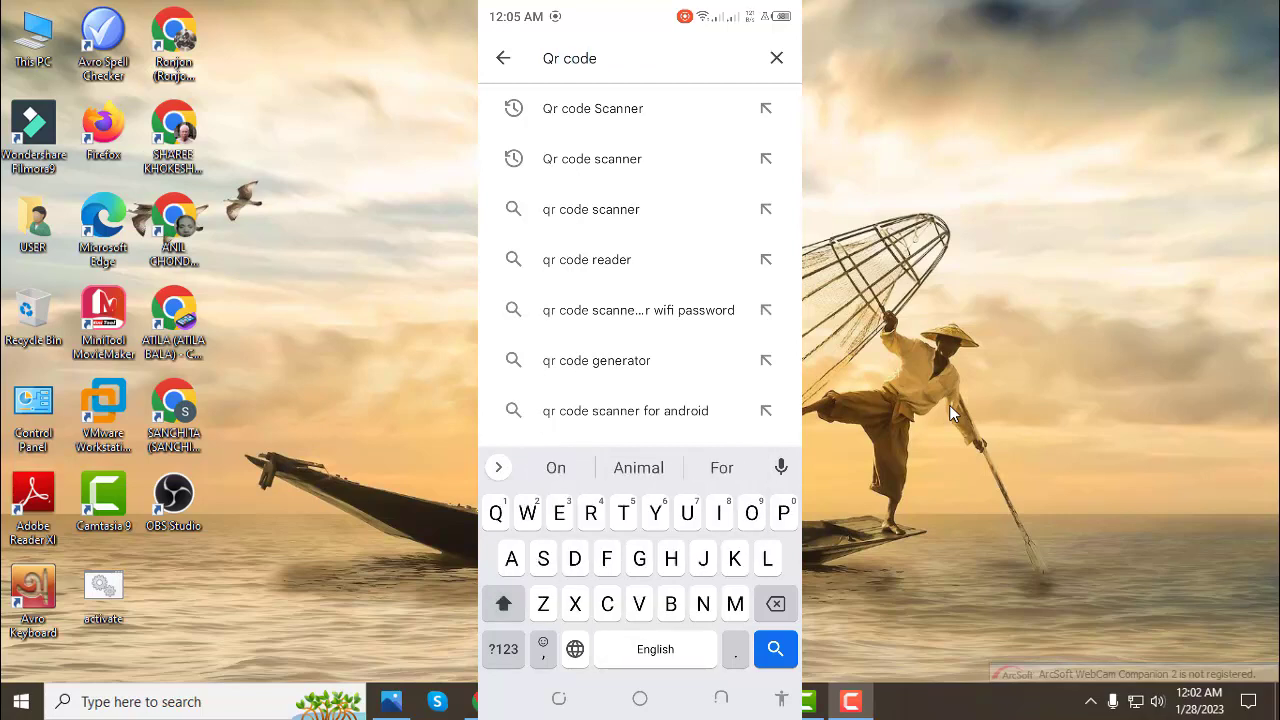
text(Scanner)
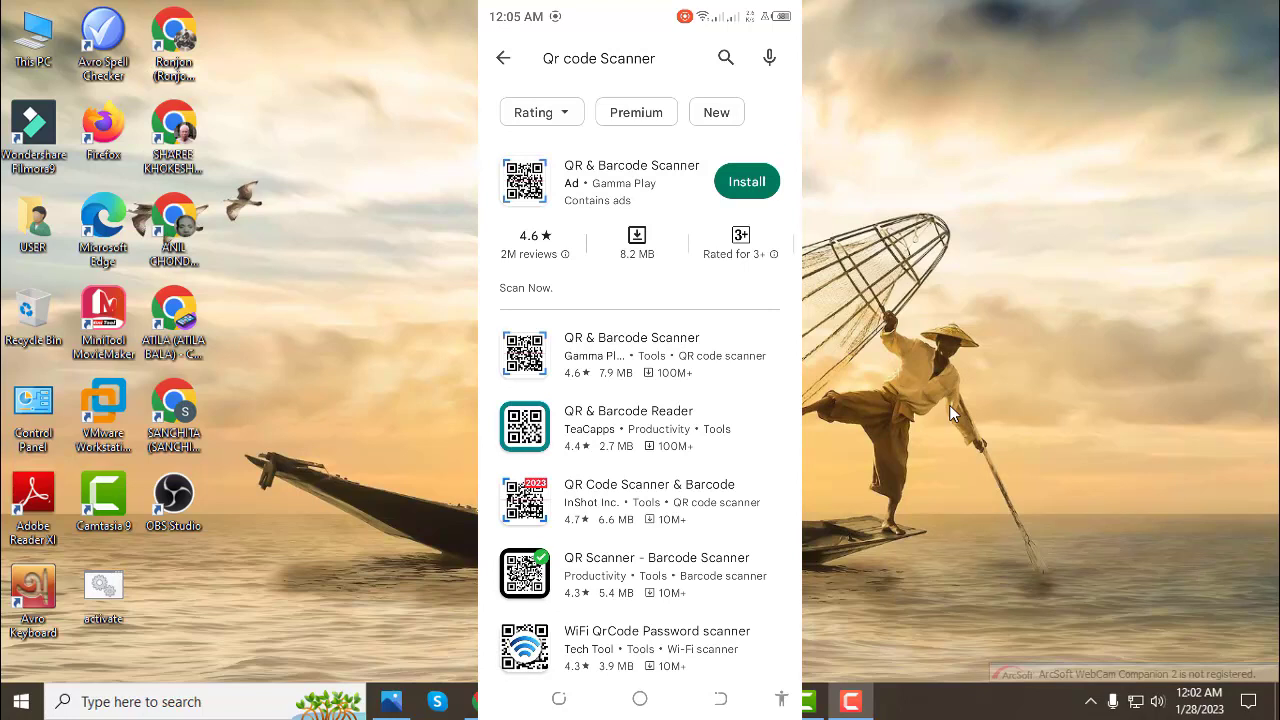
Install QR & Barcode Scanner from the results and launch it.
click(746, 180)
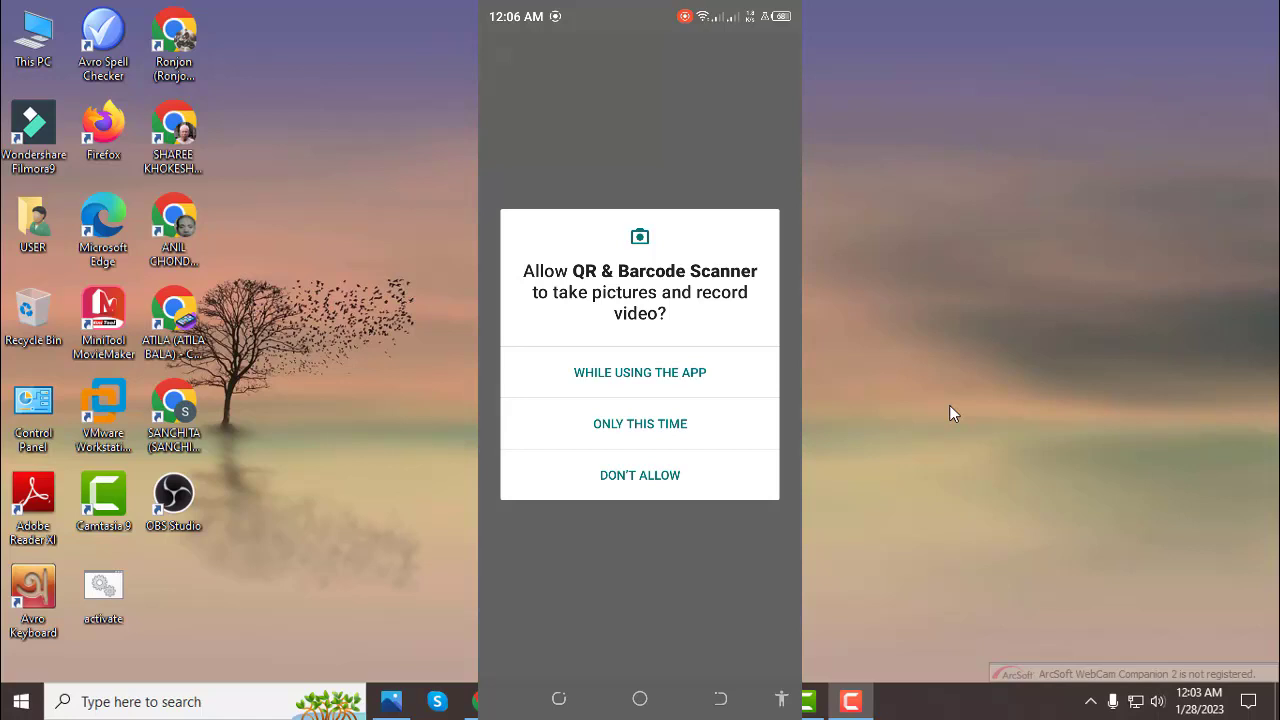
Allow camera access while using the app, then choose scanning from a saved image by album.
click(640, 372)
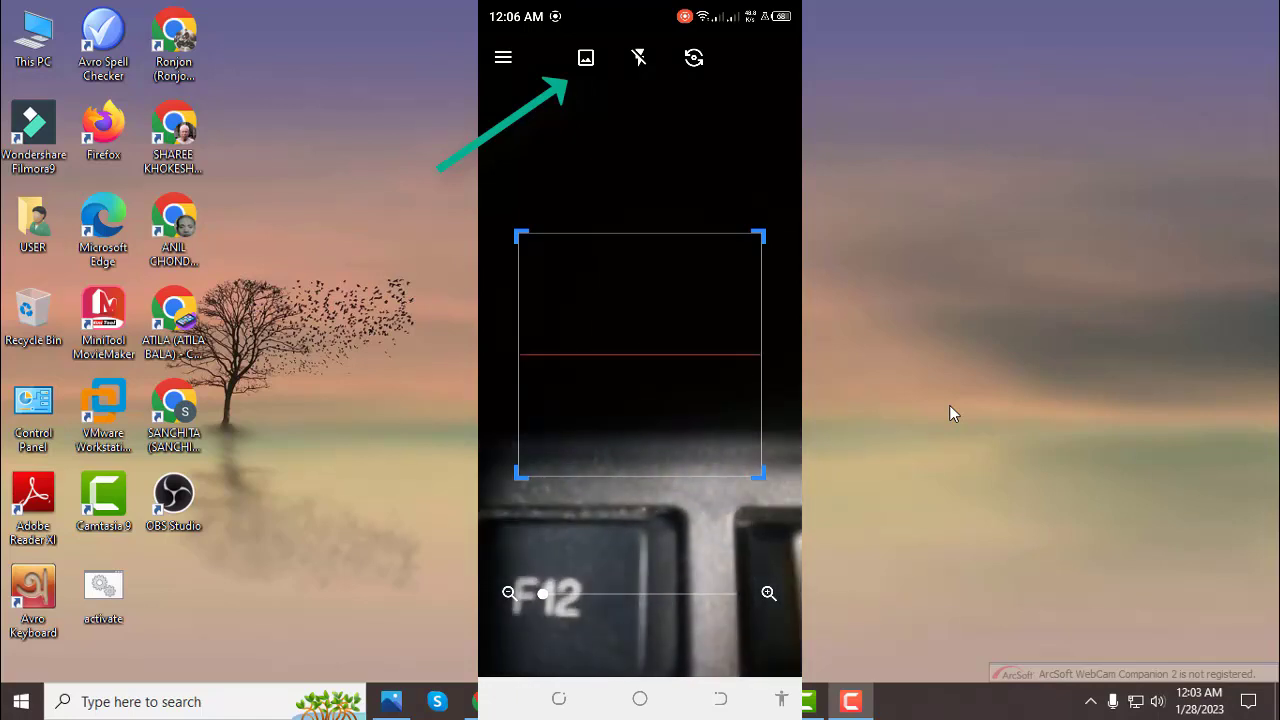
click(586, 56)
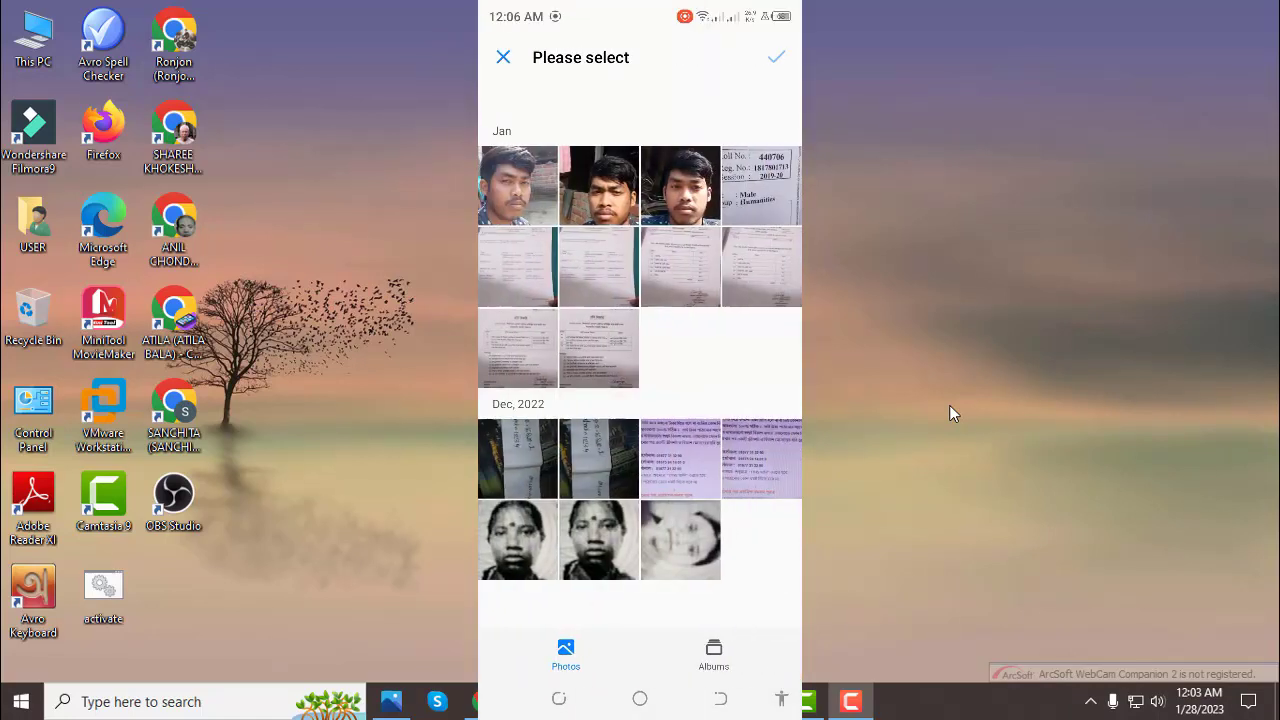
click(712, 656)
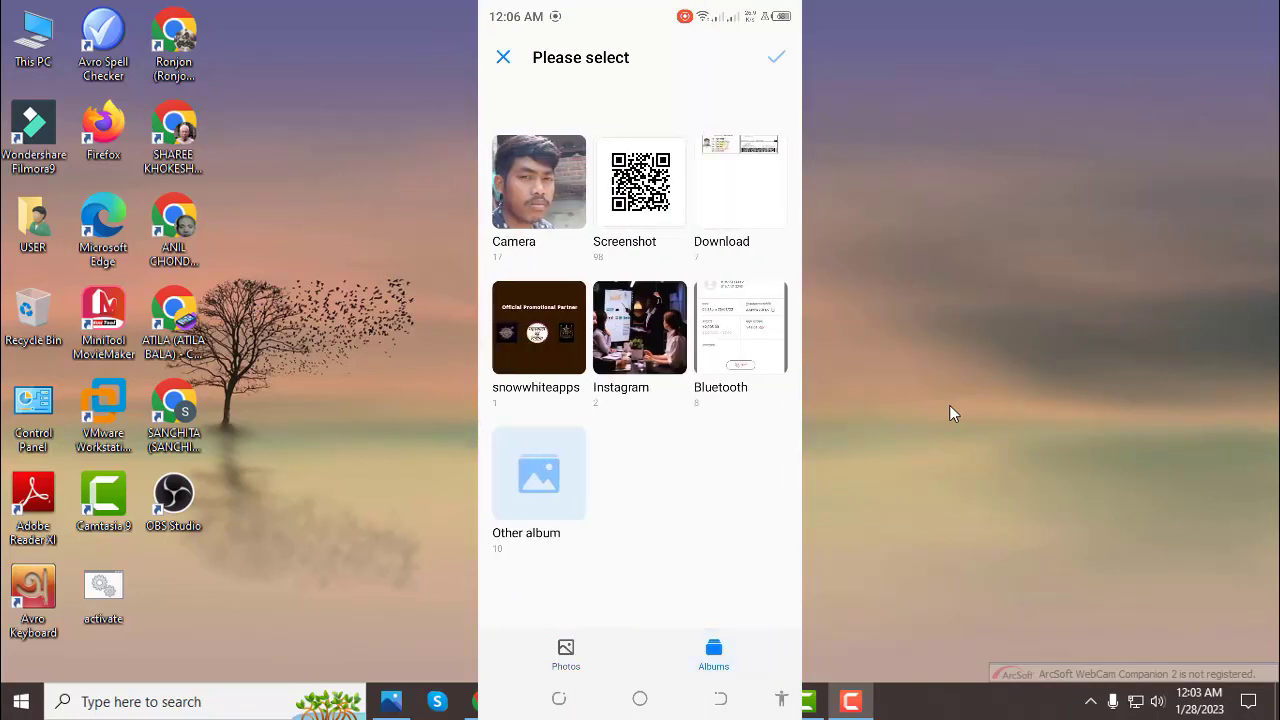